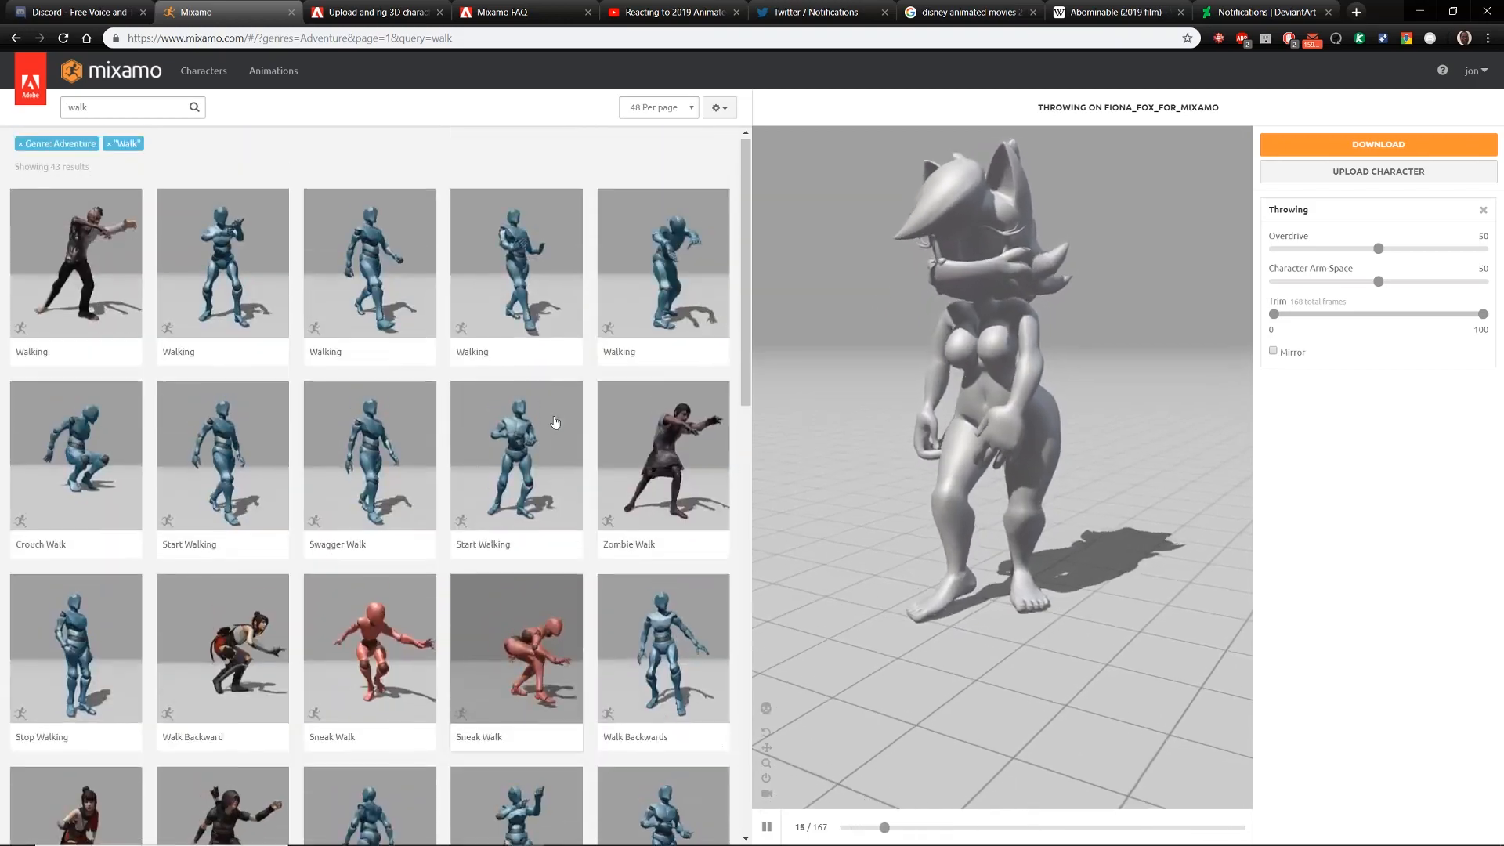
# - Clear the walk search, filter by Adventure and Dance genres, and preview Samba Dancing on the fox
pyautogui.scroll(-3)
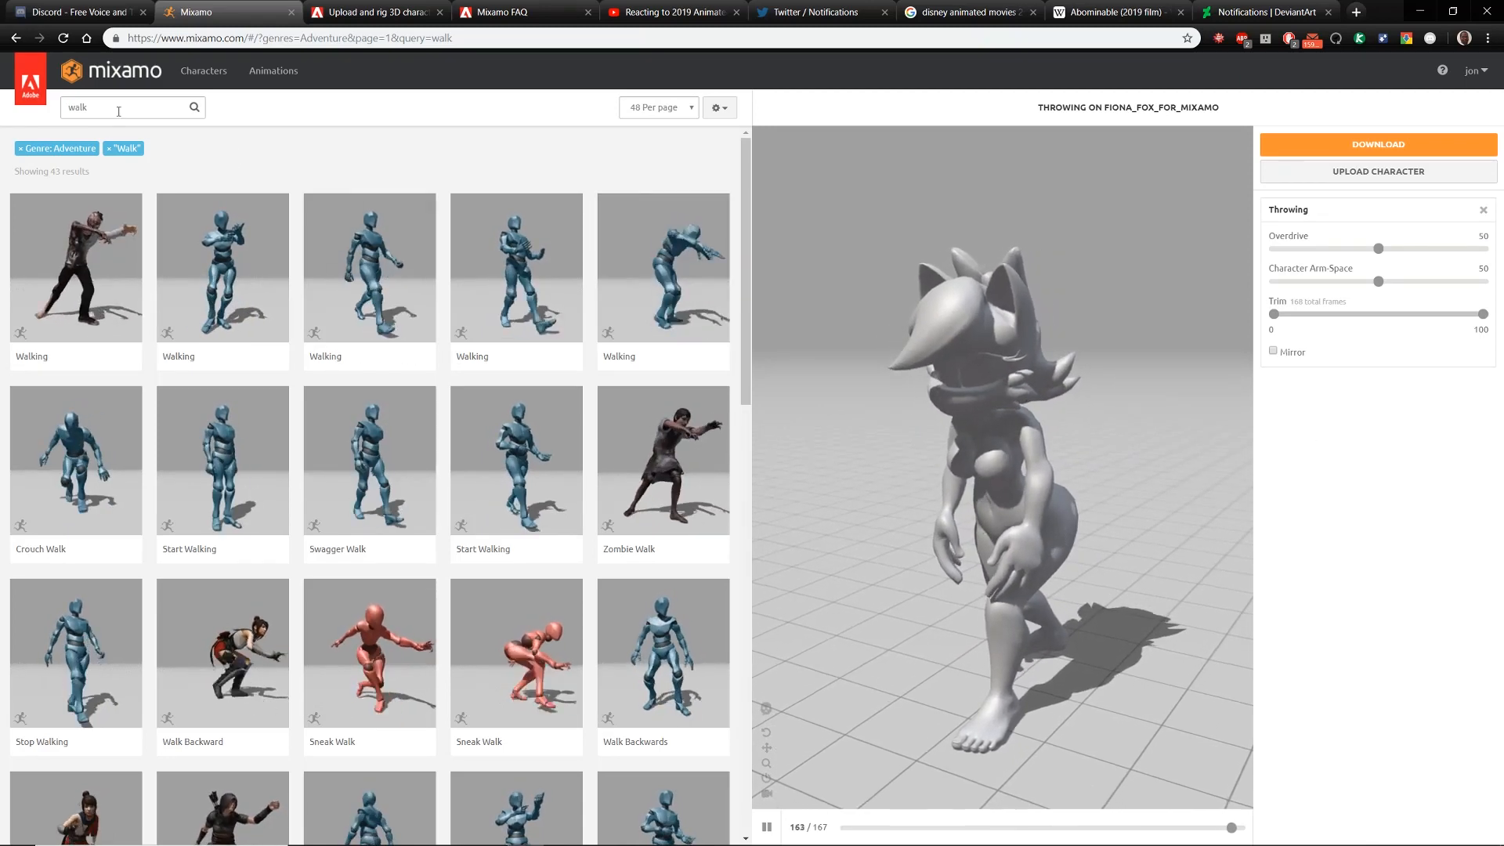
pyautogui.click(132, 106)
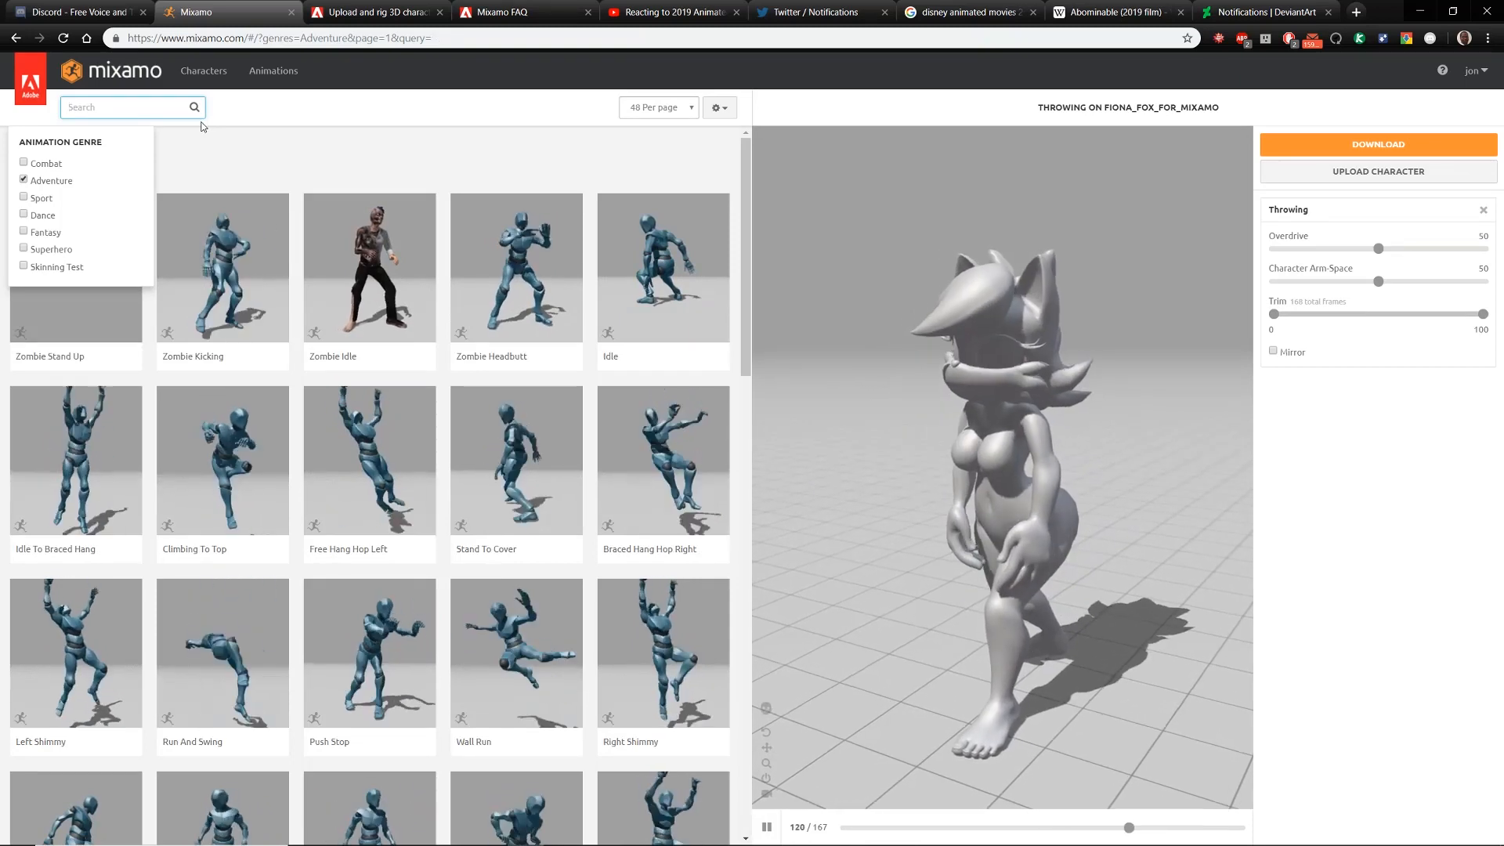
pyautogui.click(24, 214)
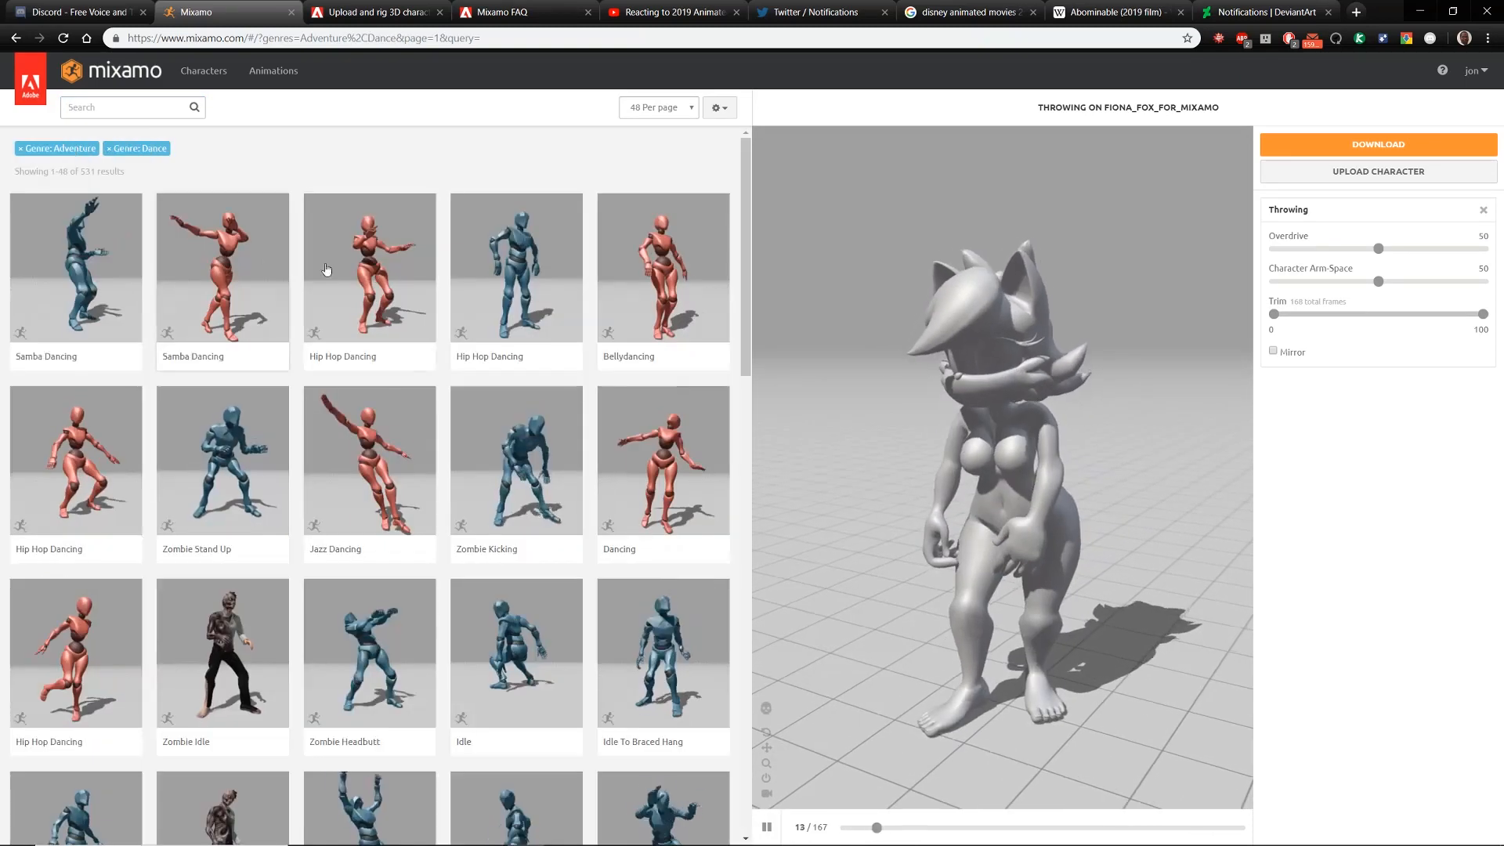
pyautogui.click(220, 268)
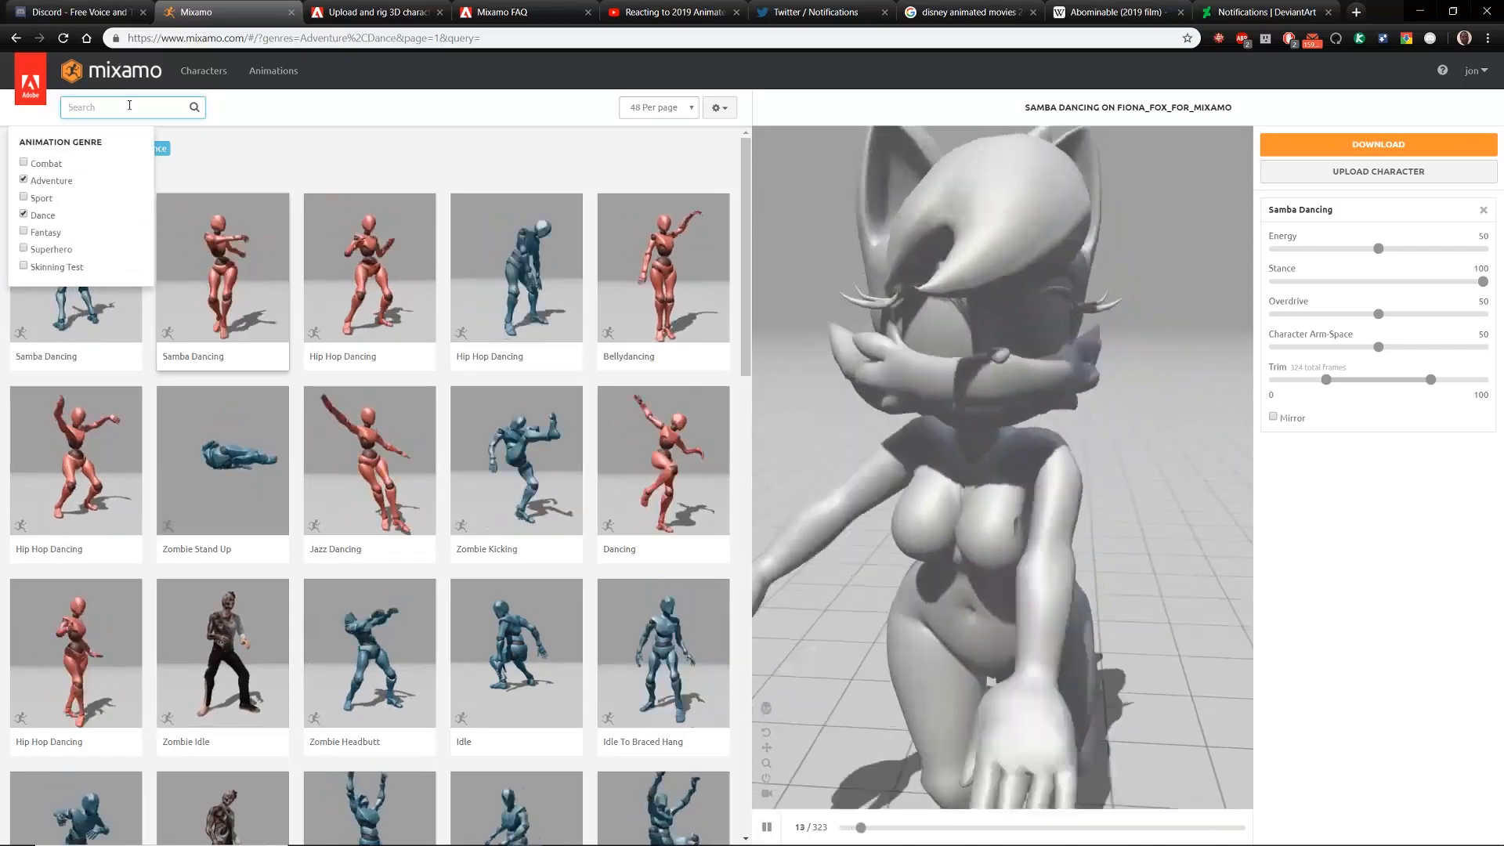
# - Search 'walking' and remove the Adventure and Dance genre tags to list all 370 walking animations
pyautogui.write('wel')
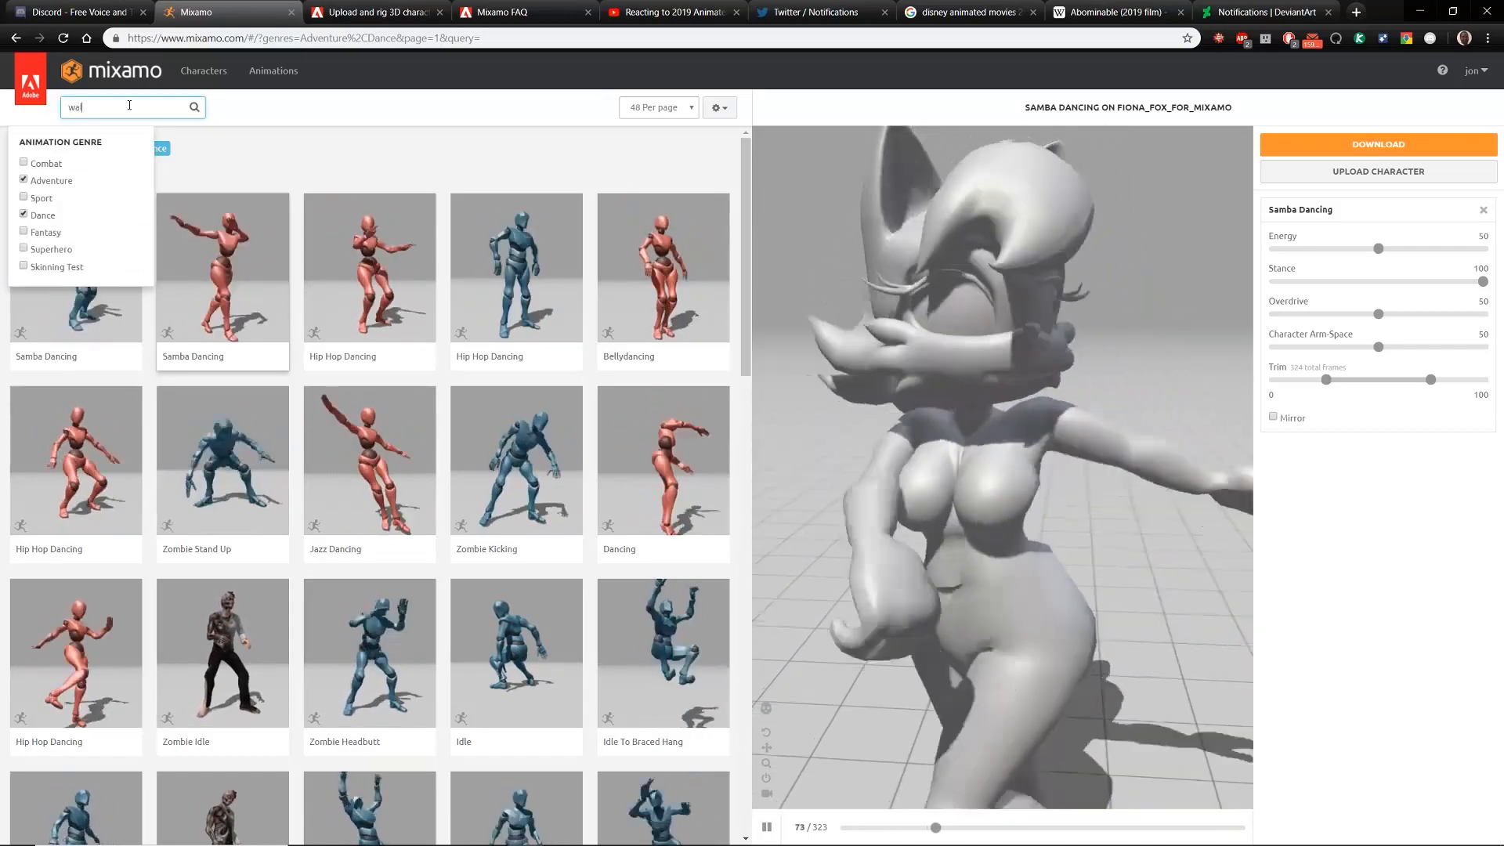
pyautogui.write('walking')
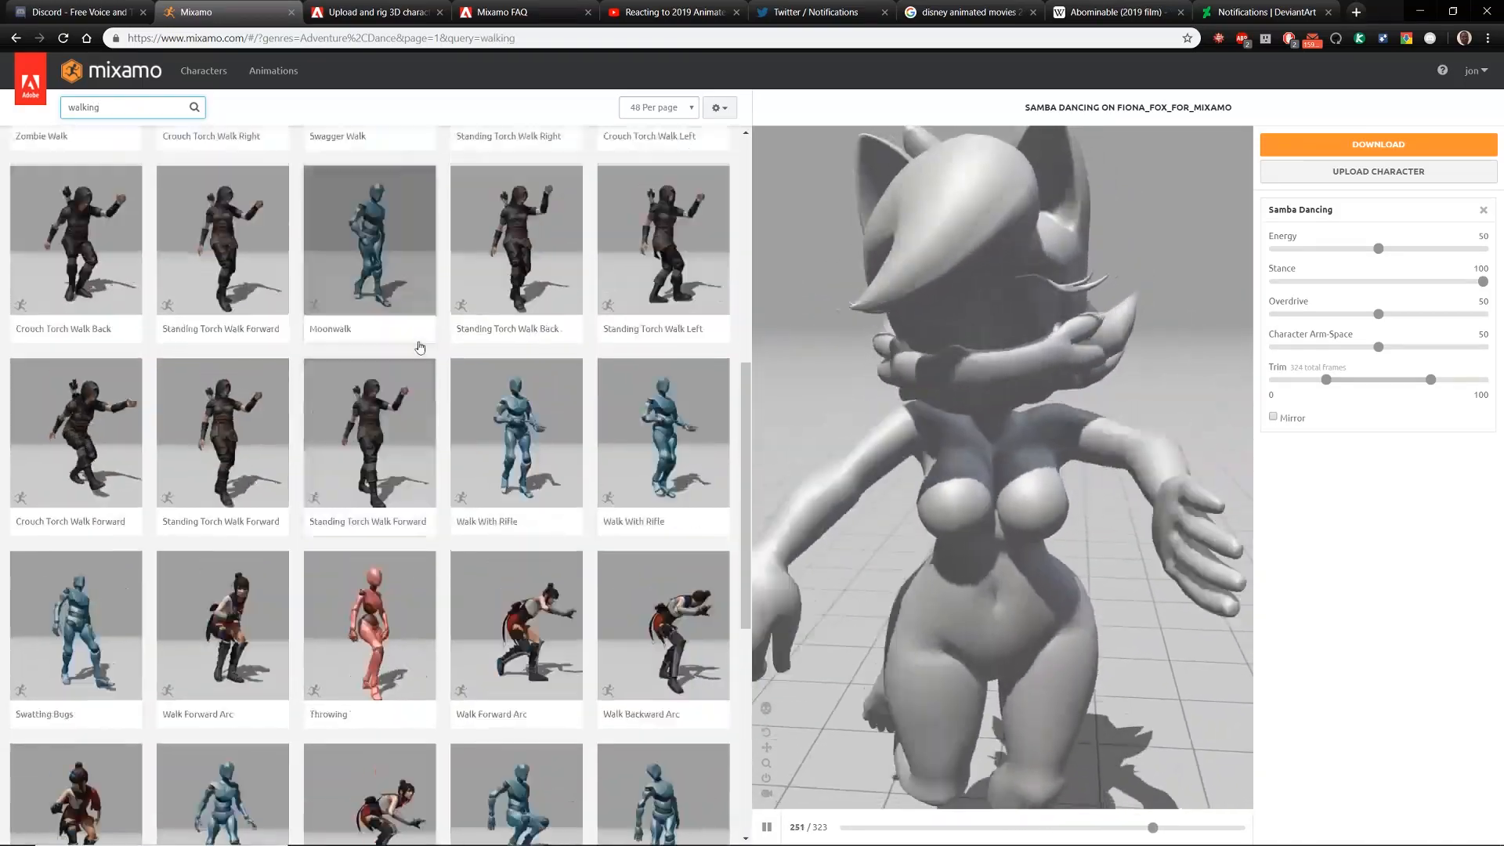
pyautogui.scroll(-3)
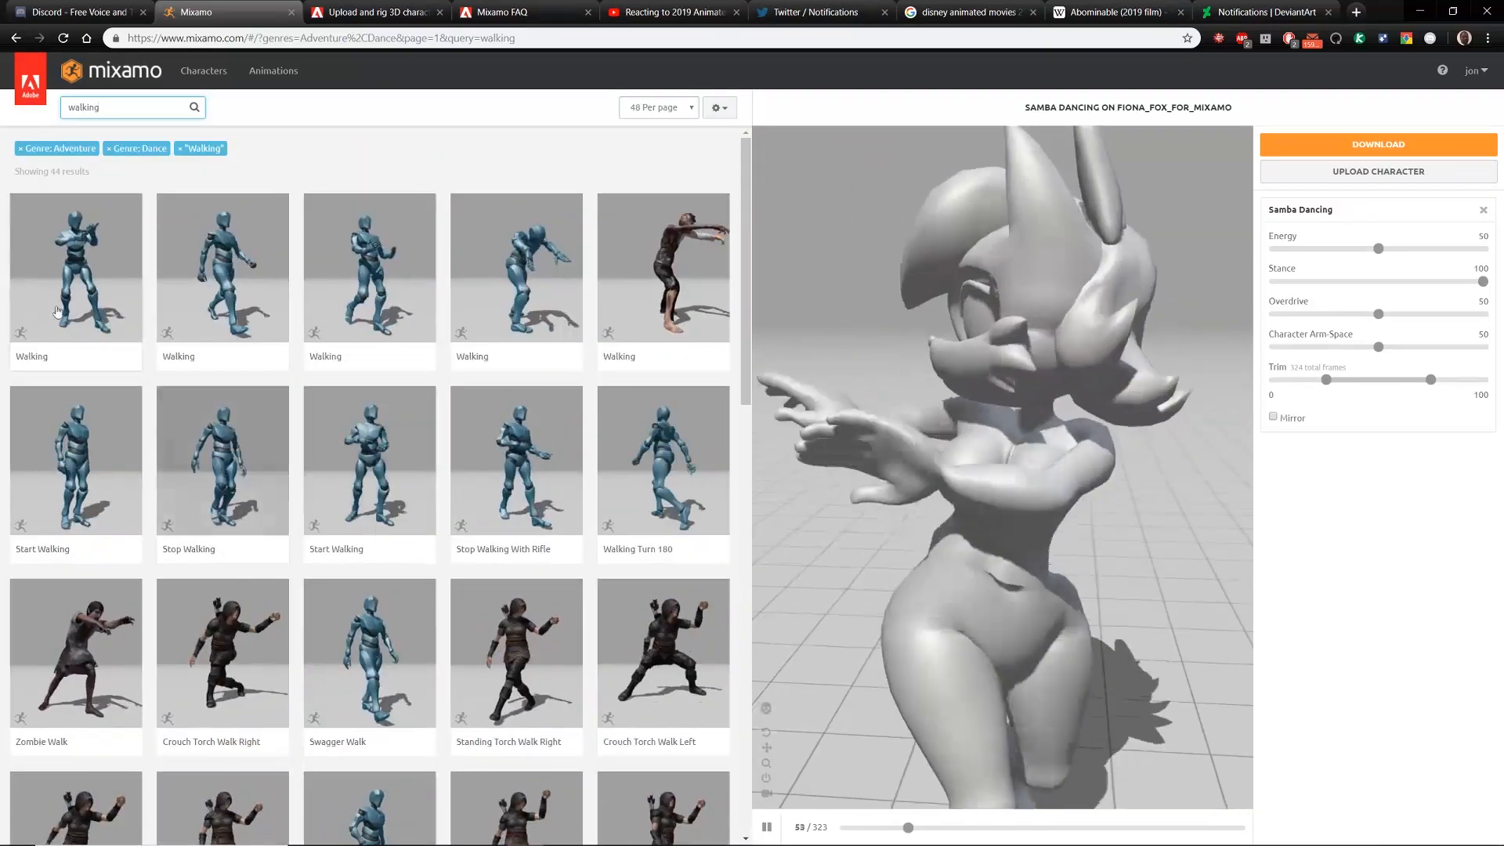
pyautogui.click(20, 147)
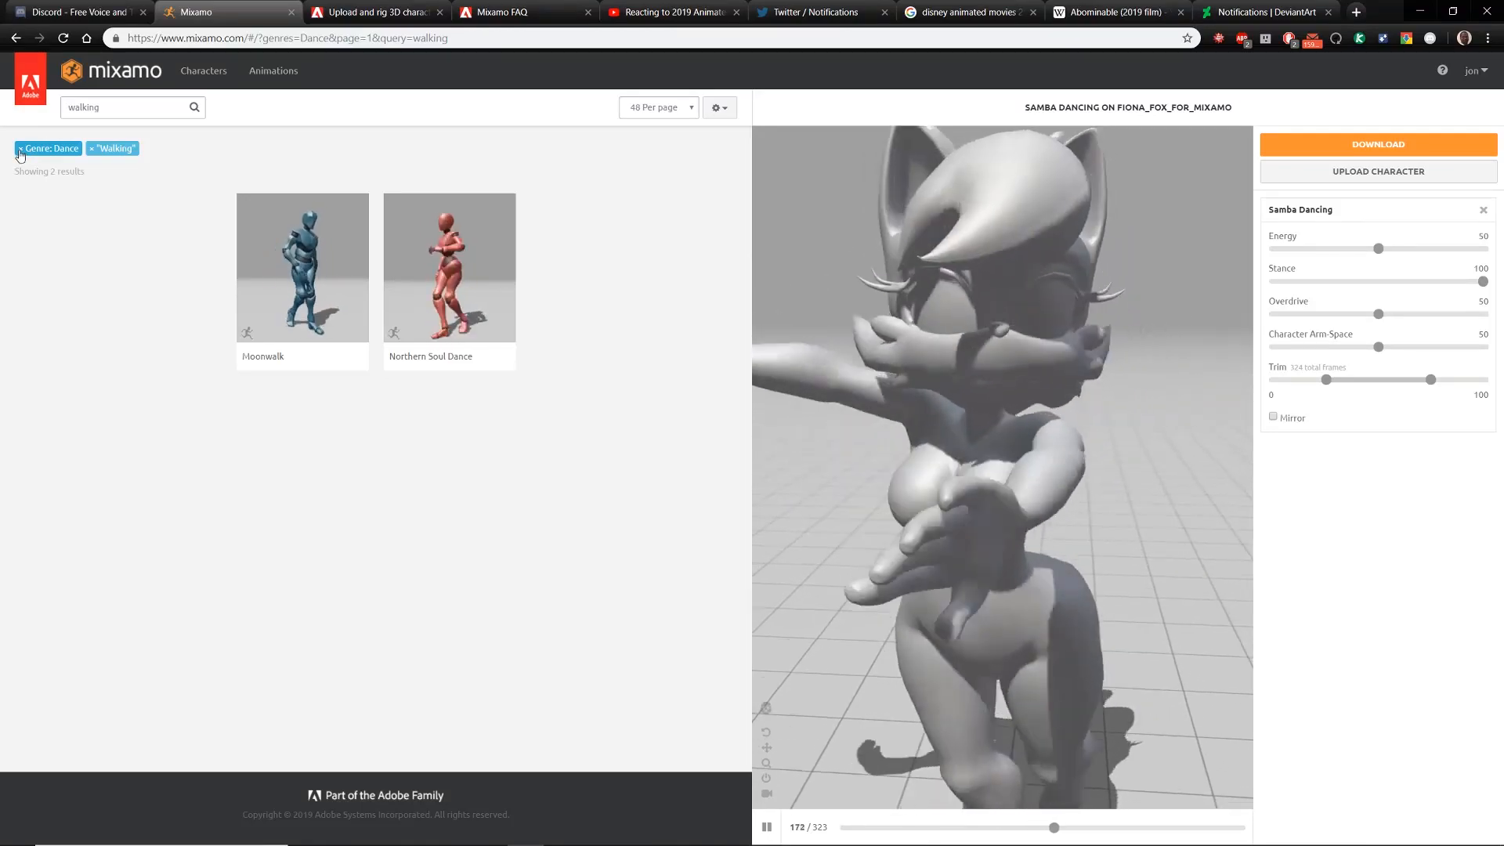
pyautogui.click(20, 149)
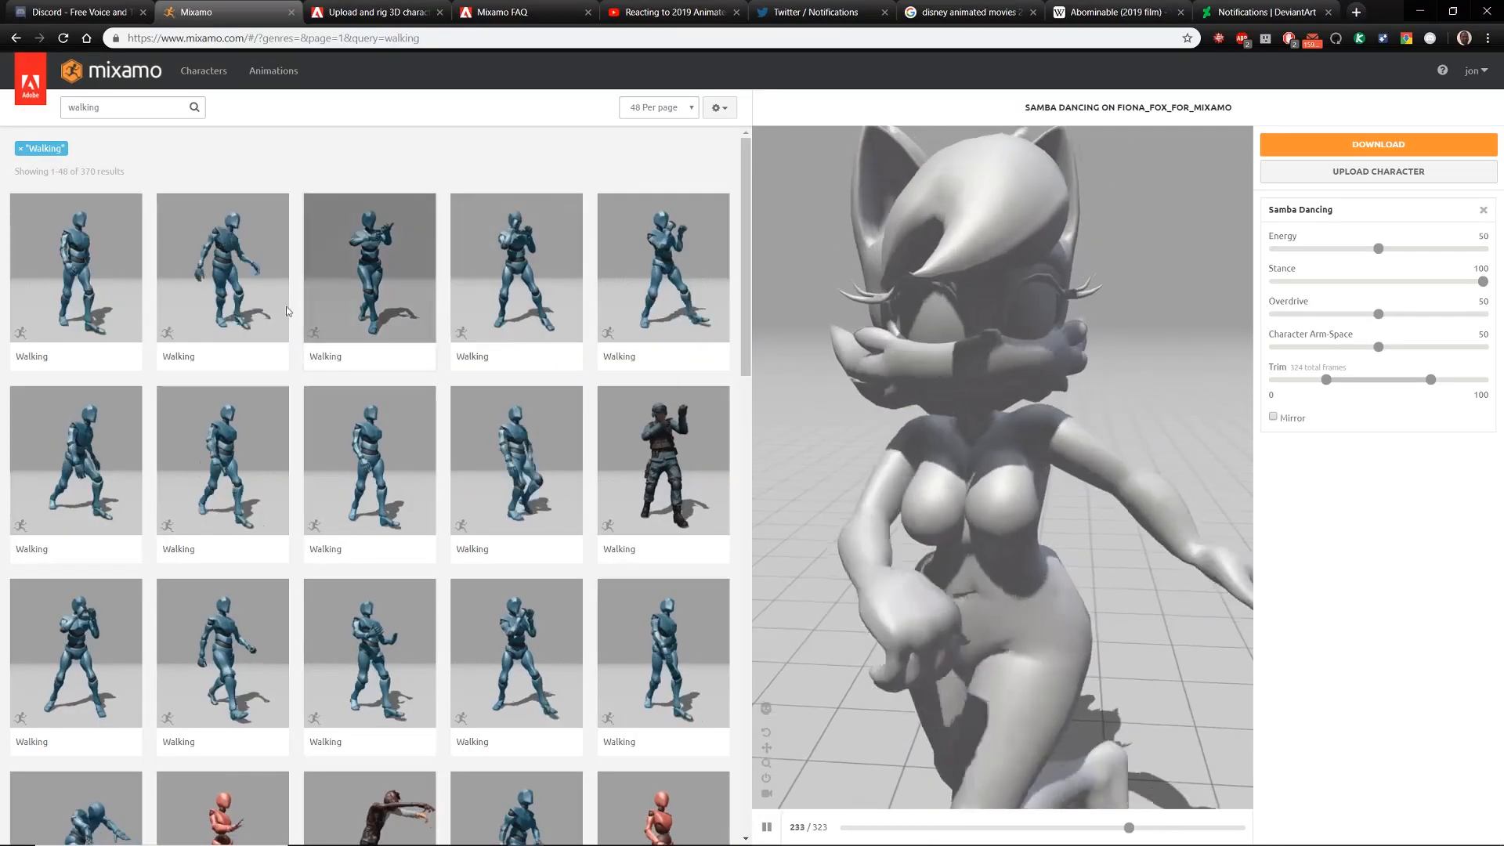
pyautogui.scroll(-3)
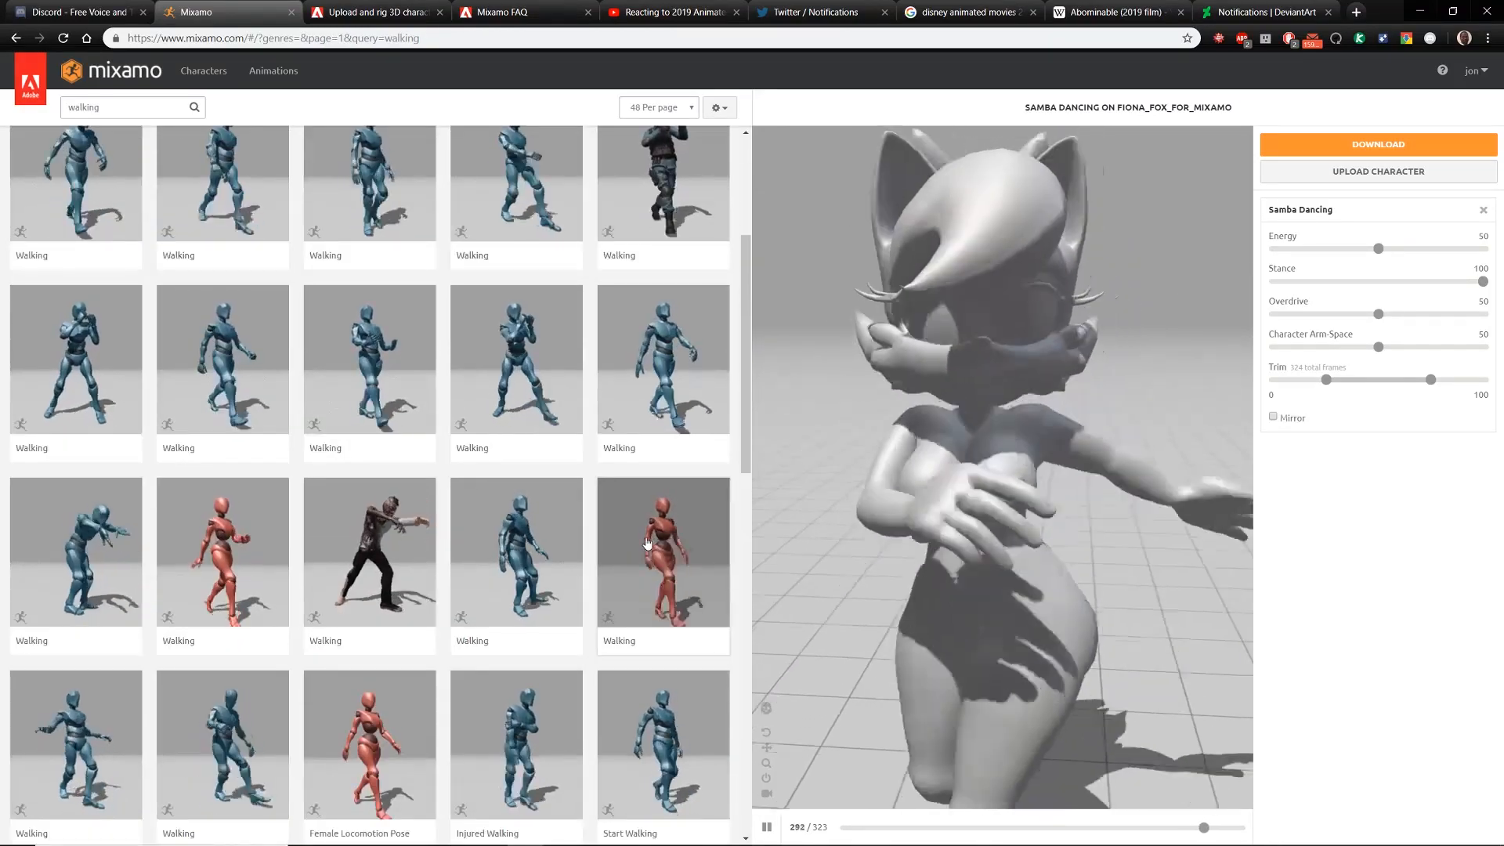
# - Preview two female Walking animations on the fox, ending on the basic Walking variant
pyautogui.click(661, 552)
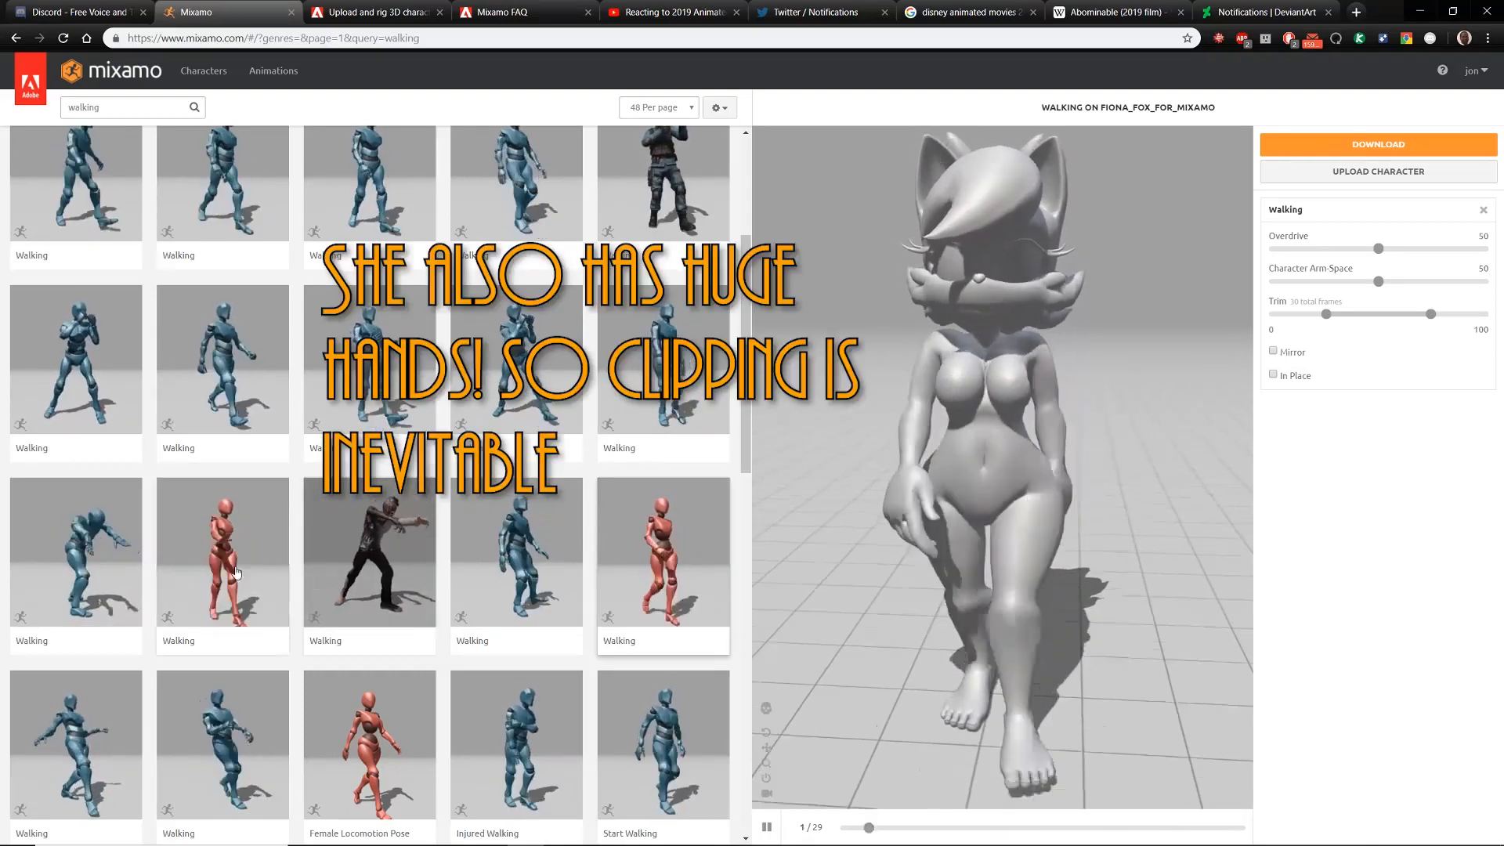
pyautogui.click(221, 551)
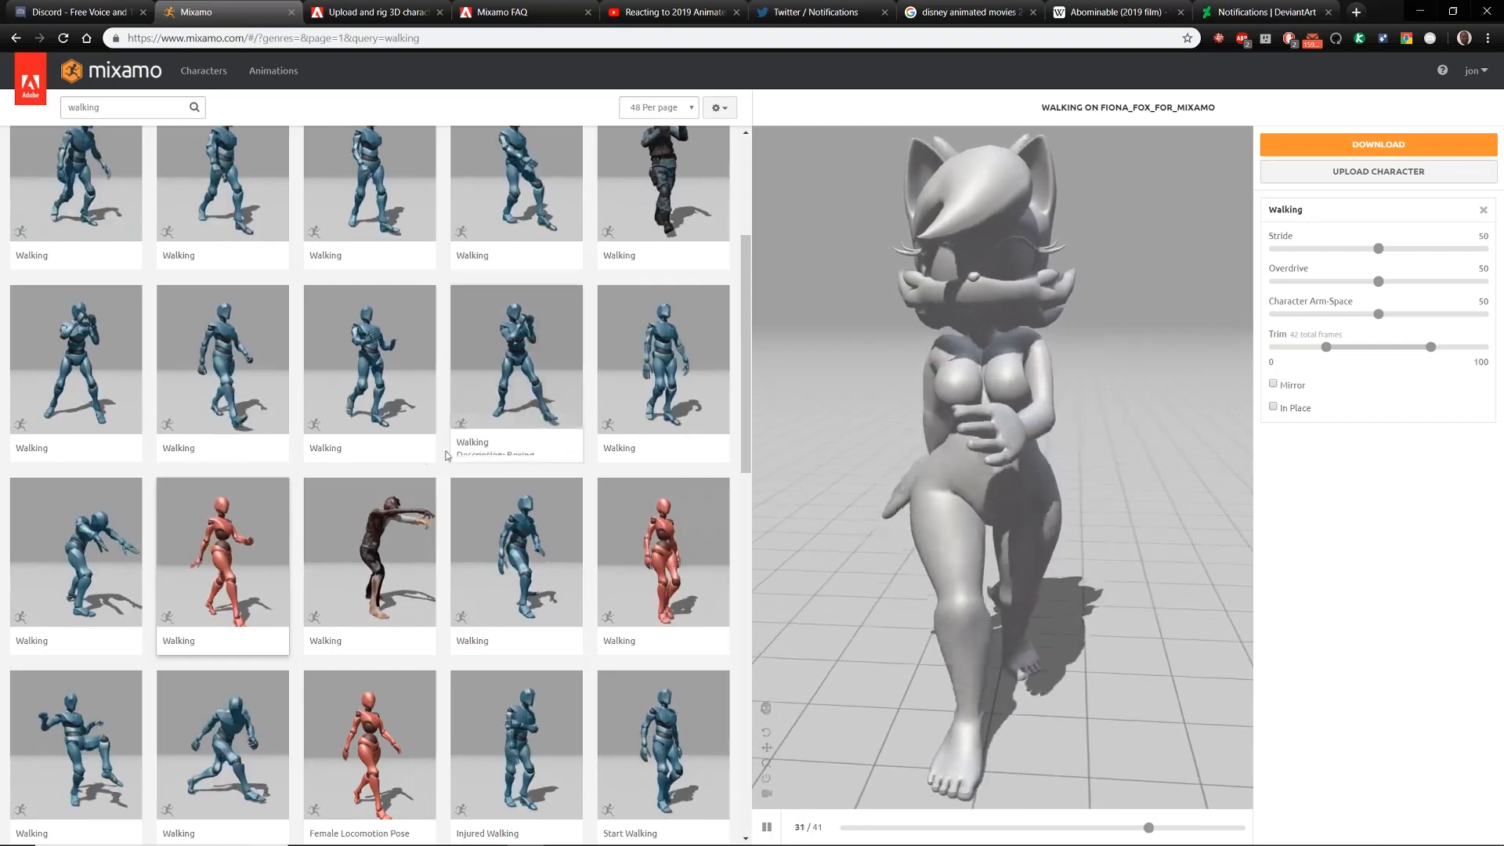
pyautogui.scroll(-3)
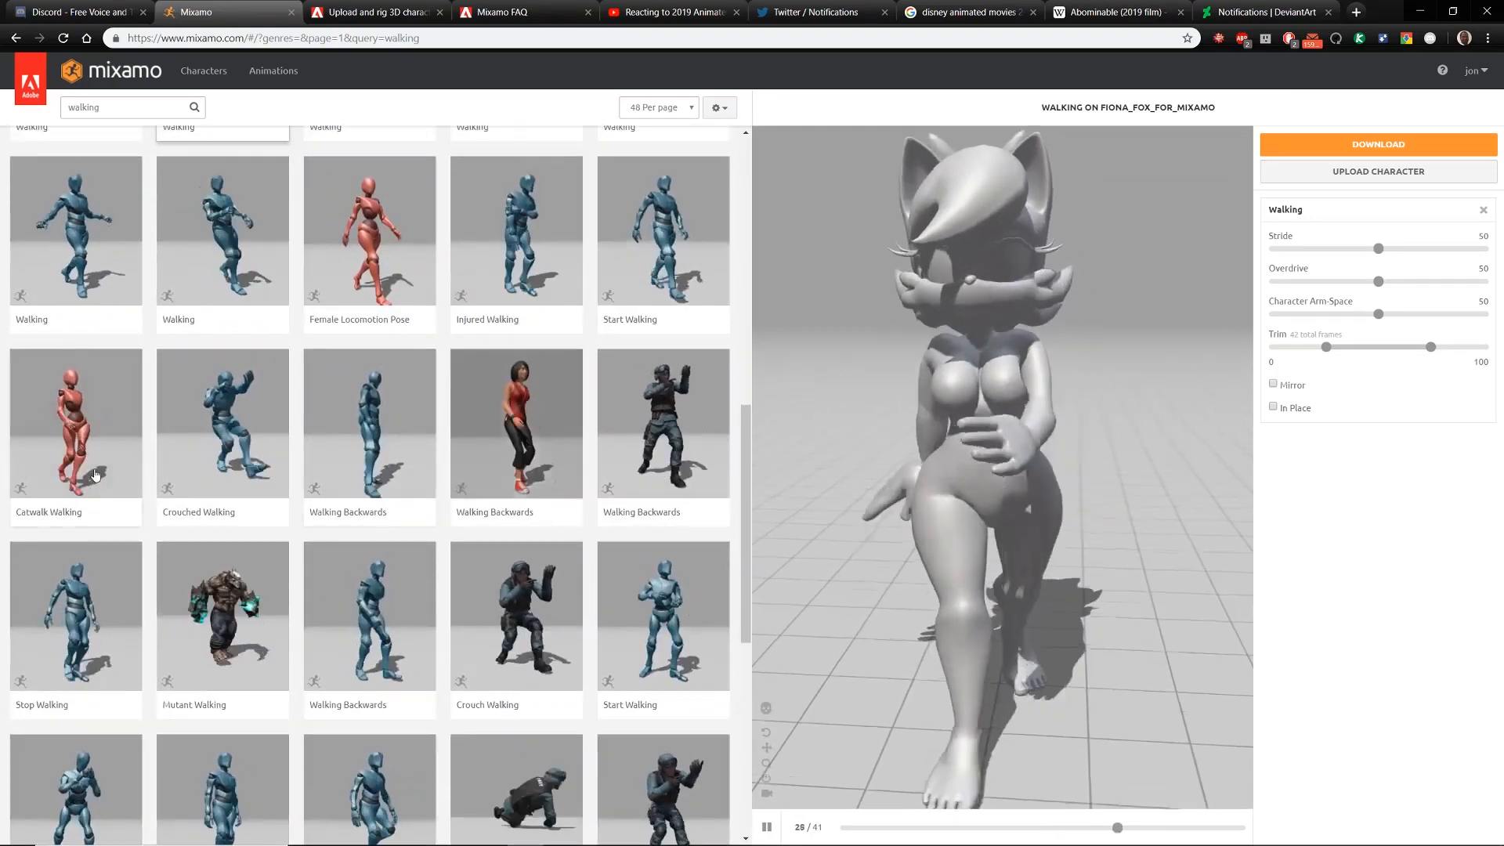
# - Preview Catwalk Walking, then the drunken Walking variant with Stride and Drunkenness at 100
pyautogui.click(75, 423)
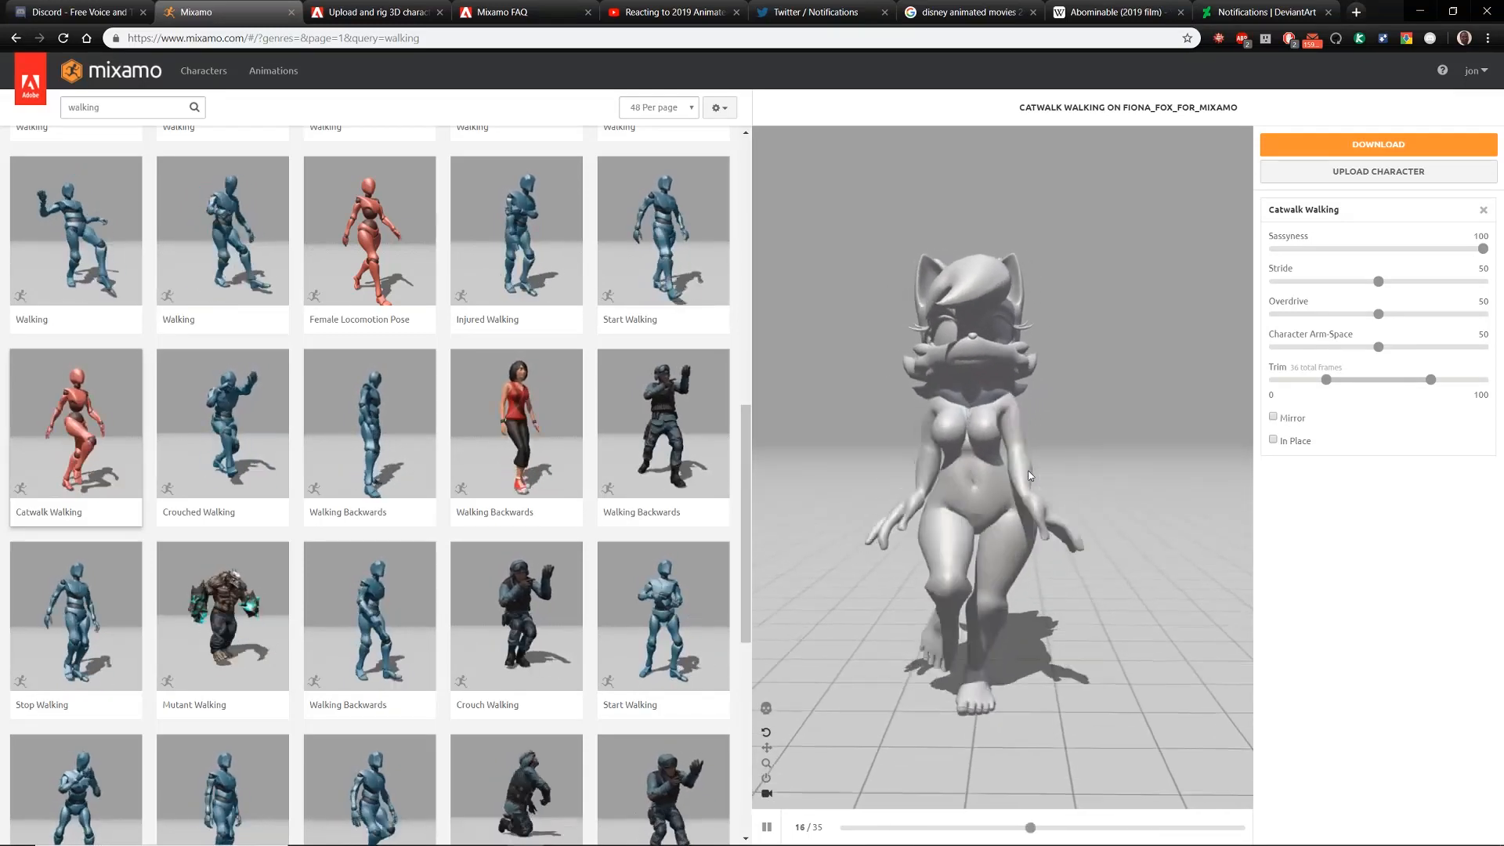
pyautogui.click(221, 230)
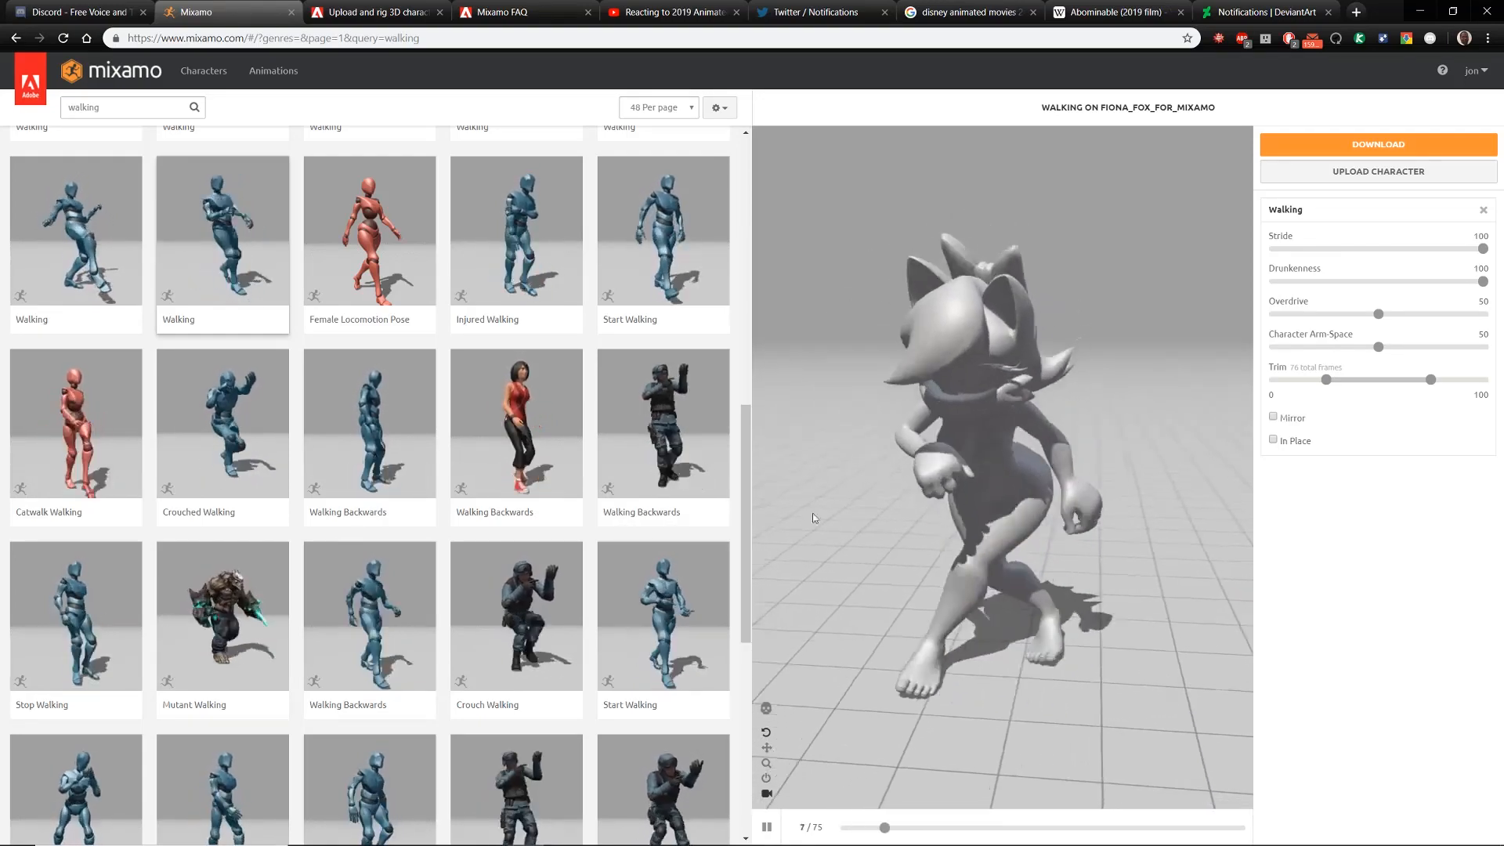
# - Preview Walking Backwards on the fox, then load Female Stop Walking onto it
pyautogui.click(515, 423)
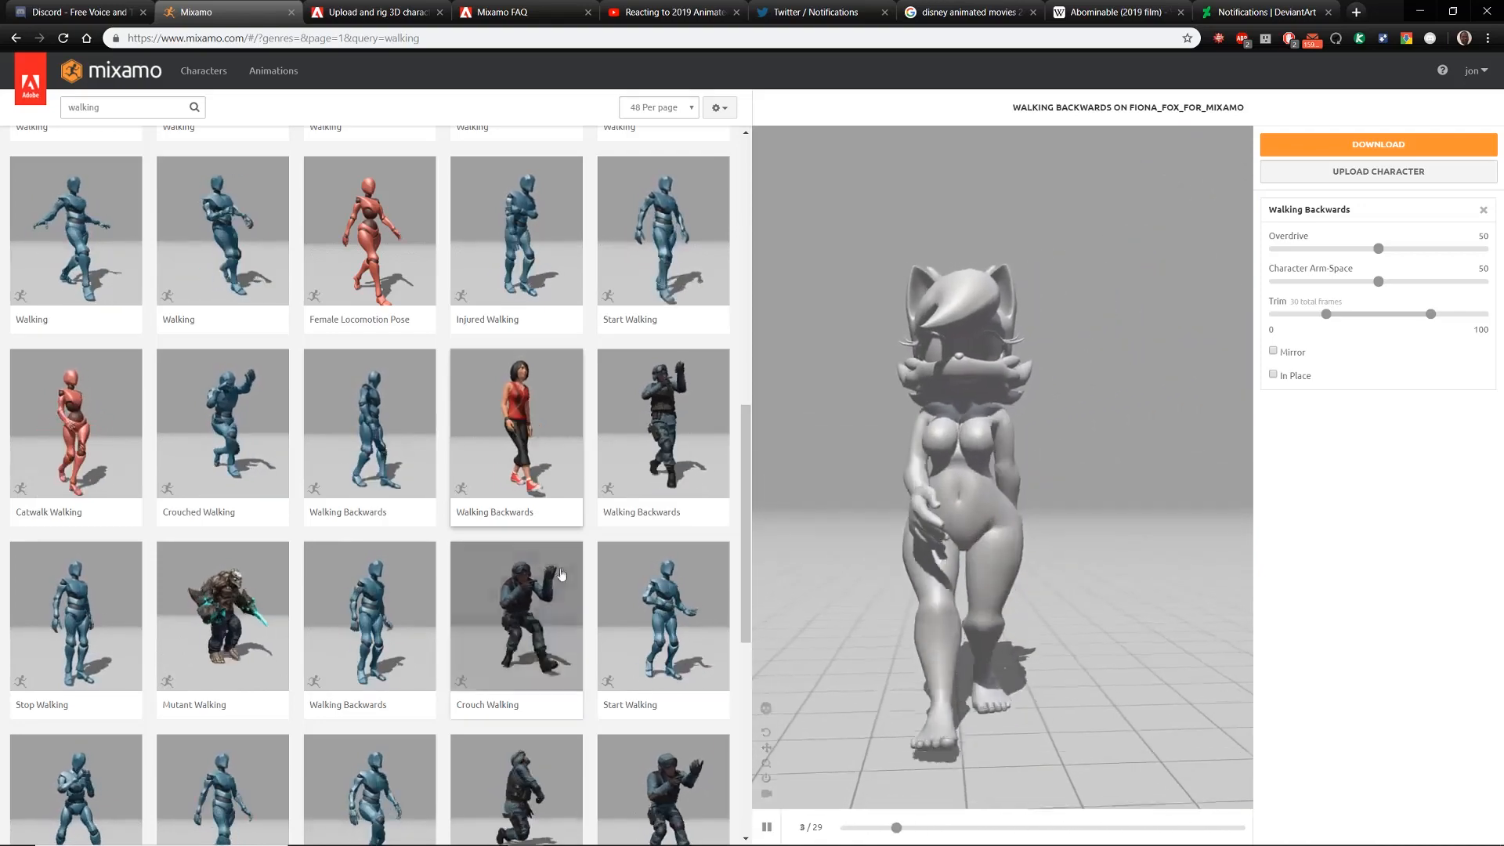
pyautogui.scroll(-3)
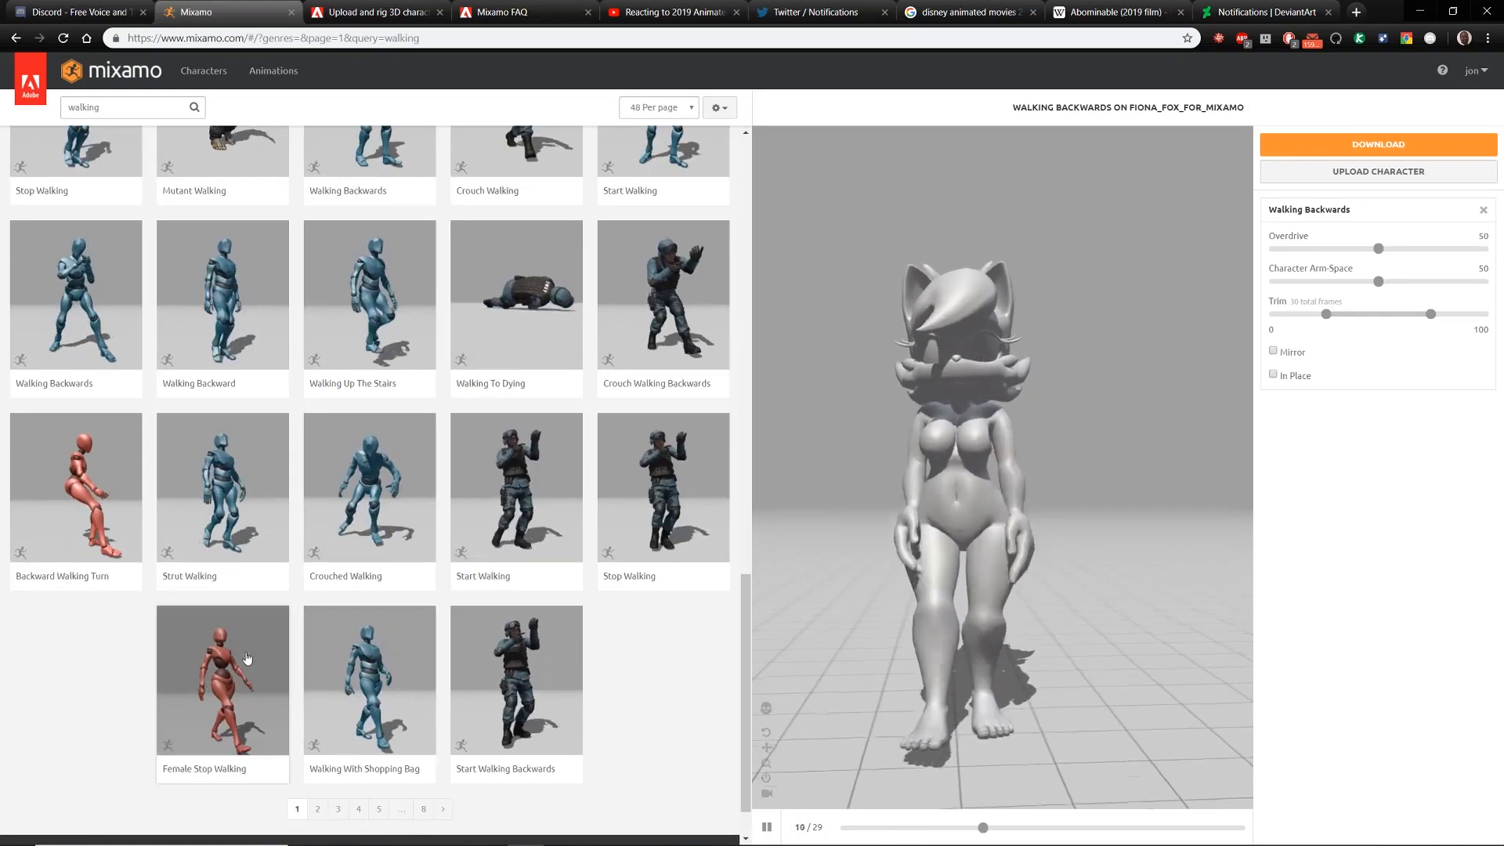
pyautogui.click(221, 680)
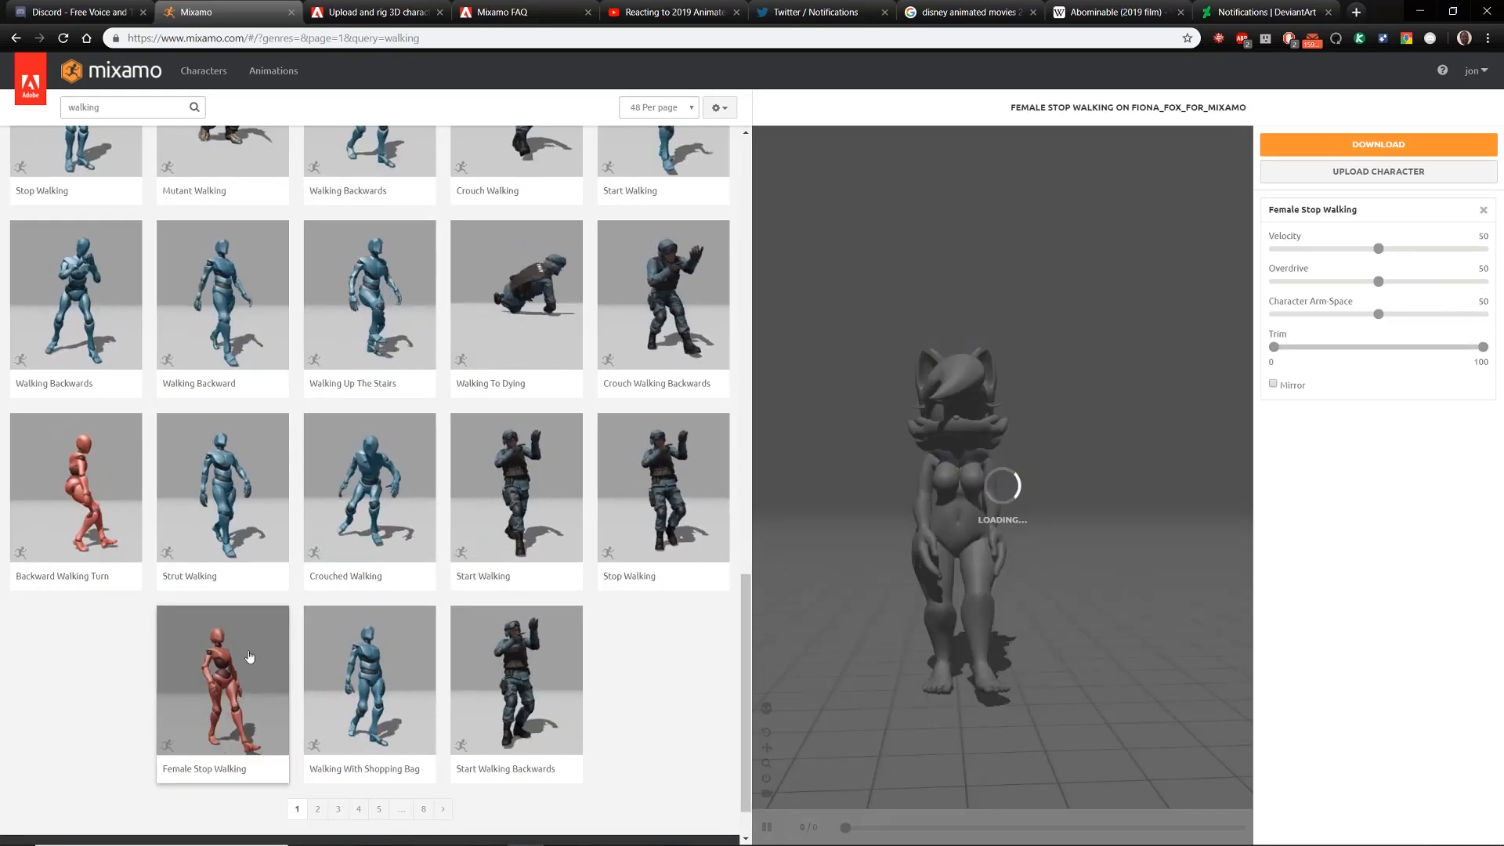